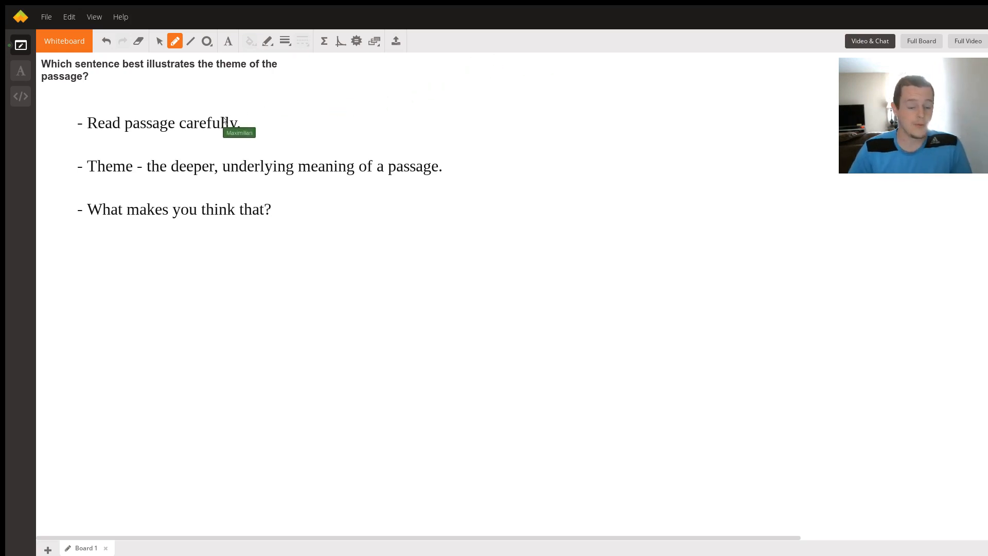
mouse_move(225, 175)
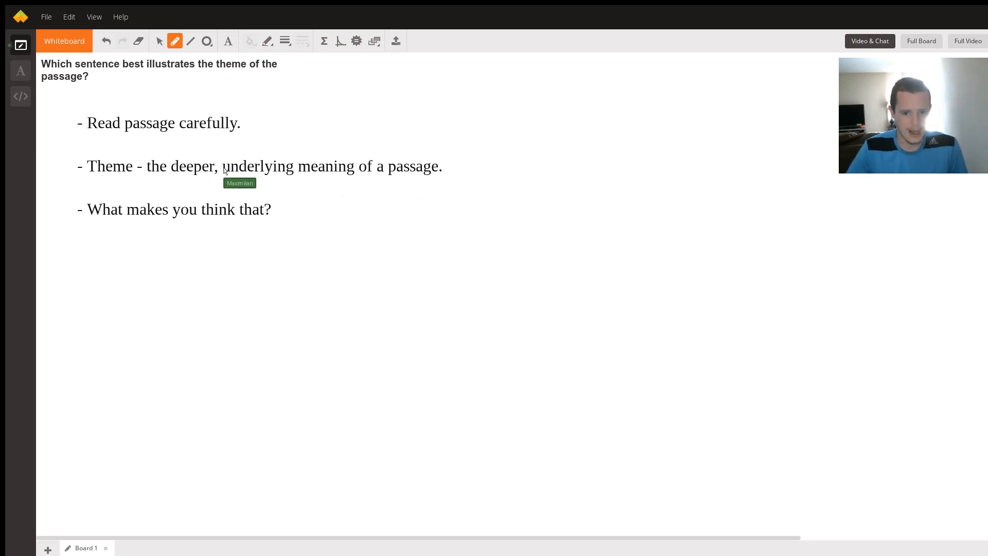
text(broader,)
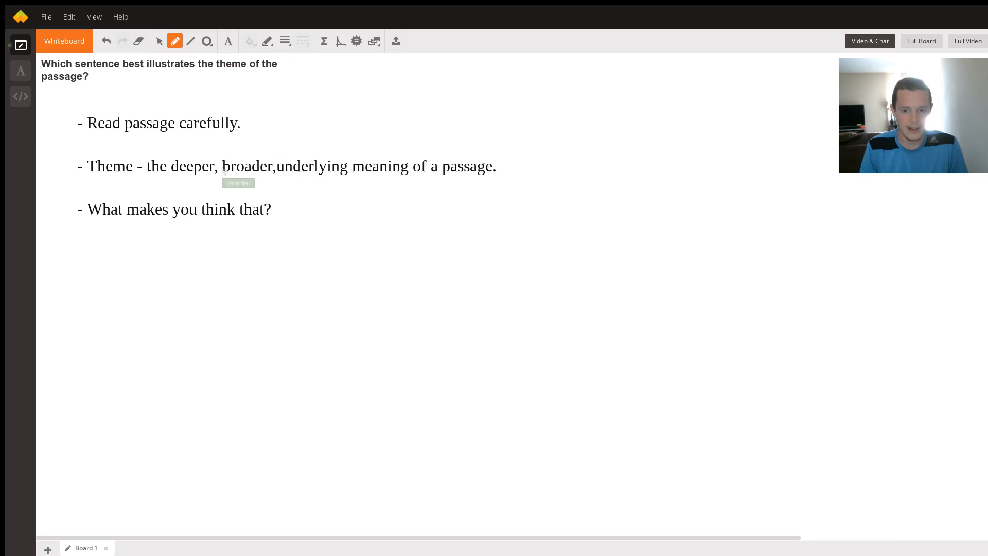